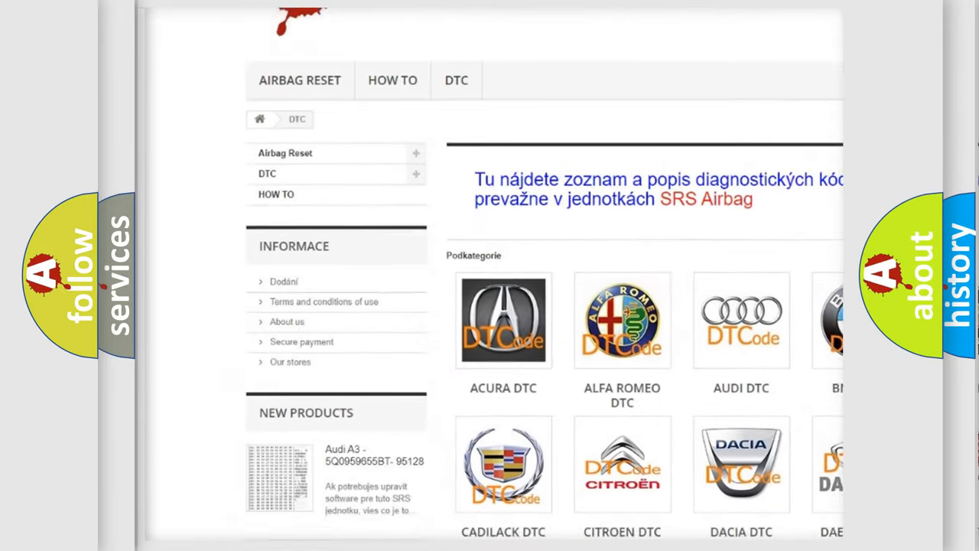
{"action": "scroll", "scroll_direction": "down", "scroll_amount": 3}
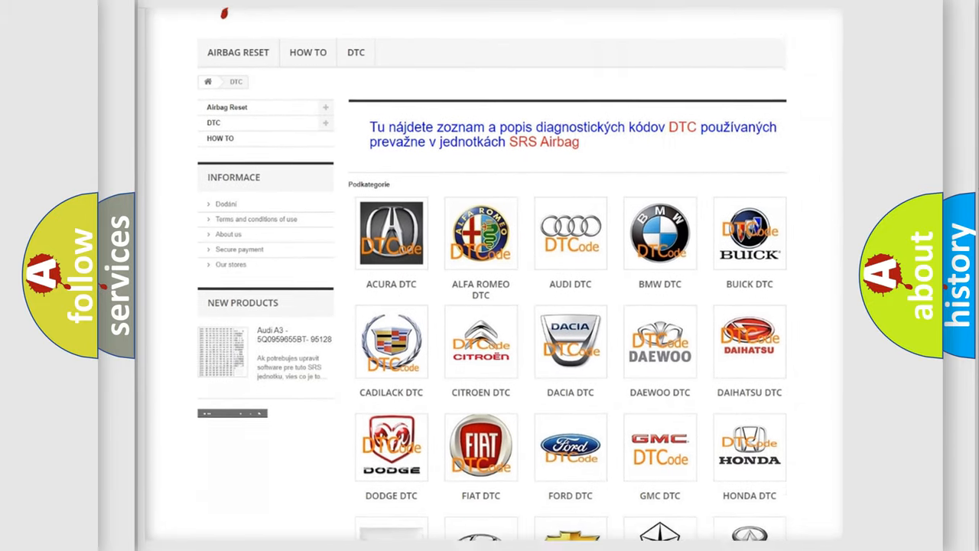
{"action": "scroll", "scroll_direction": "down", "scroll_amount": 3}
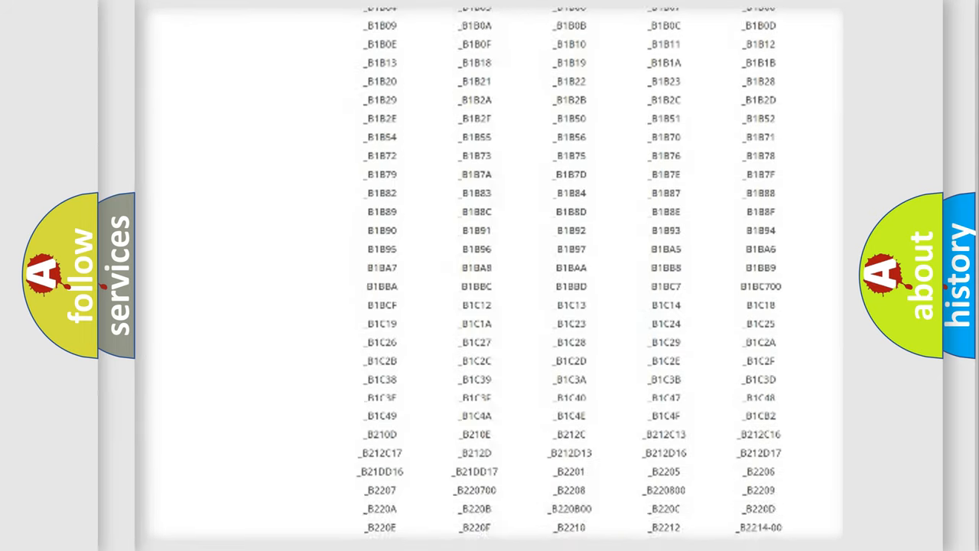
{"action": "scroll", "scroll_direction": "up", "scroll_amount": 3}
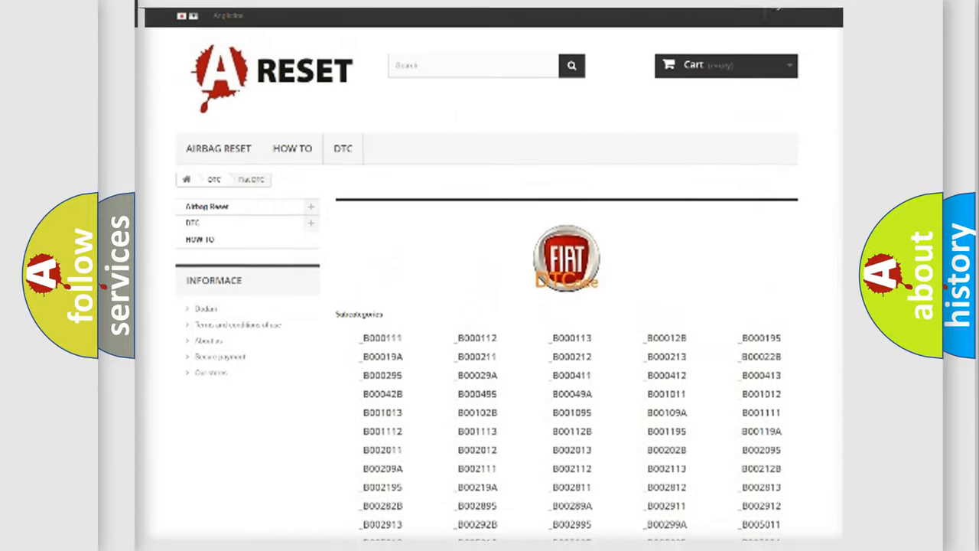